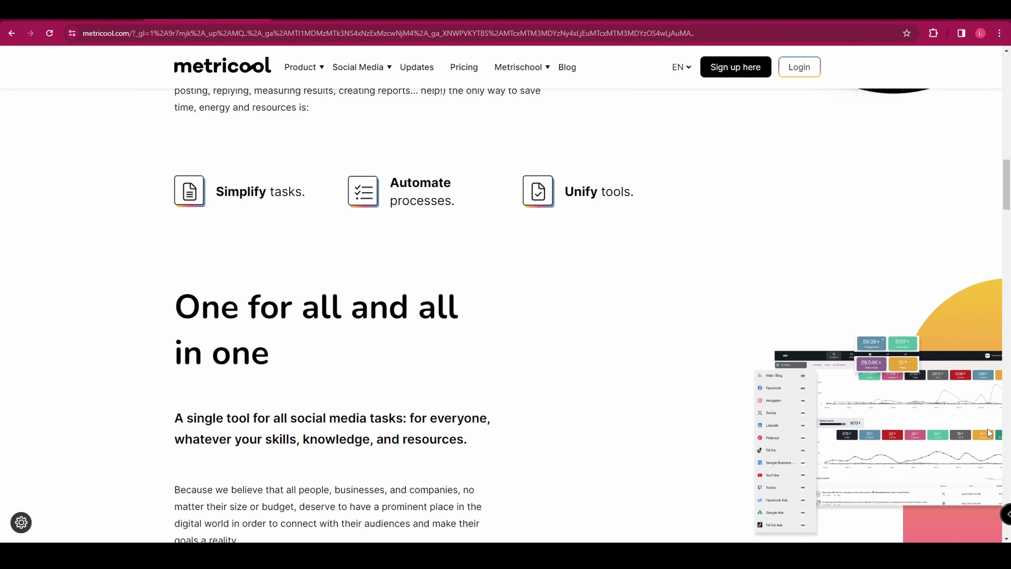
# Step: Scroll down the homepage toward the Product > Planner navigation
pyautogui.scroll(-3)
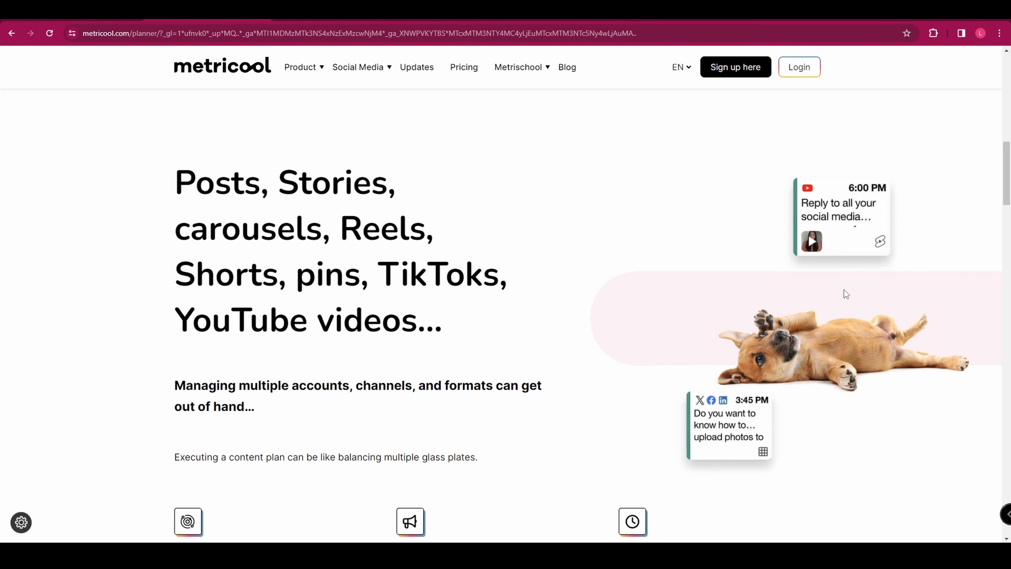
# Step: Open the Pricing page to reach the Free, Starter, Advanced and Enterprise analytics comparison
pyautogui.click(464, 67)
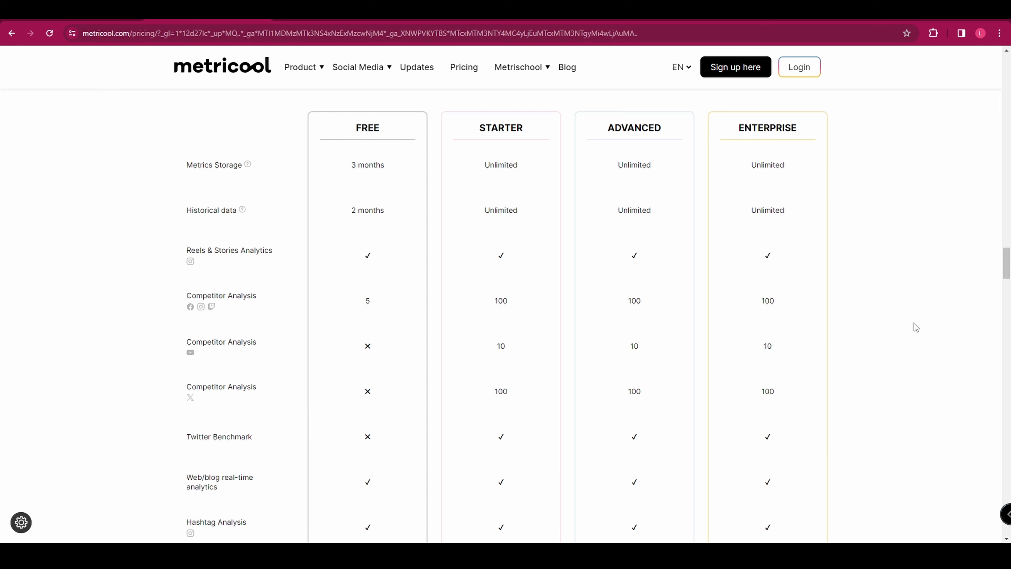
# Step: Scroll to the bottom of the comparison table, down to the SmartLinks rows and per-plan sign-up buttons
pyautogui.scroll(-3)
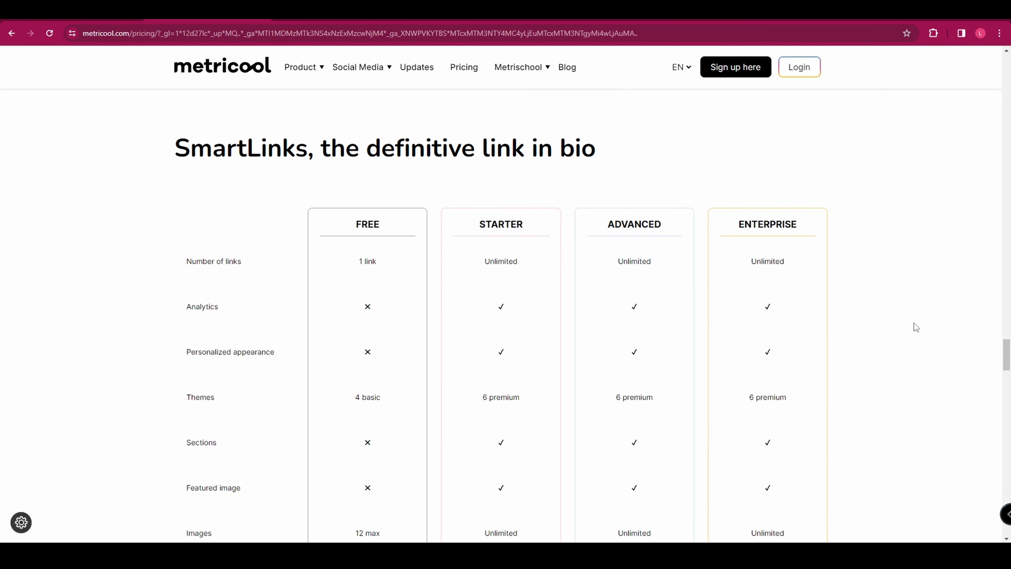
pyautogui.scroll(-3)
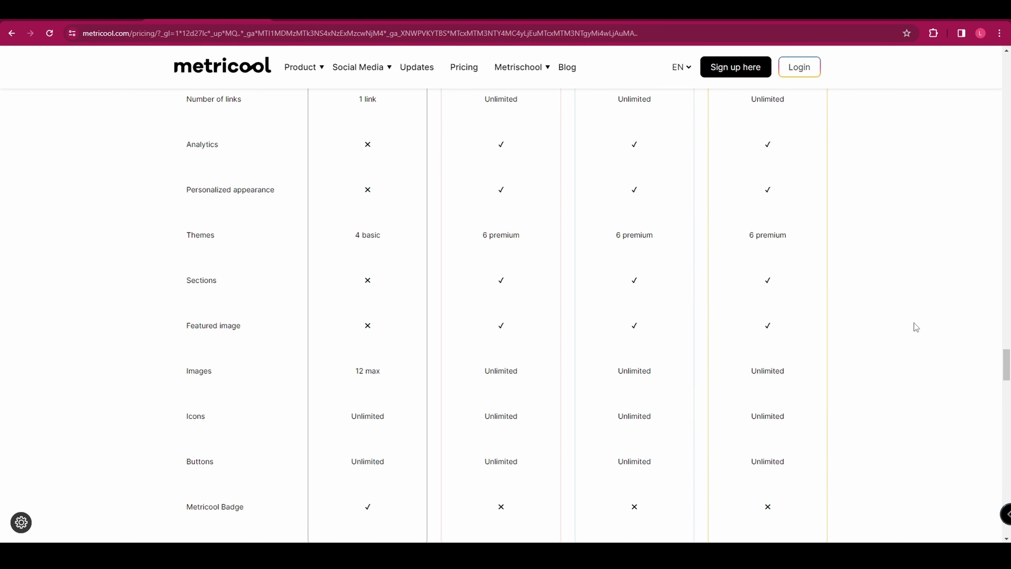
pyautogui.scroll(-3)
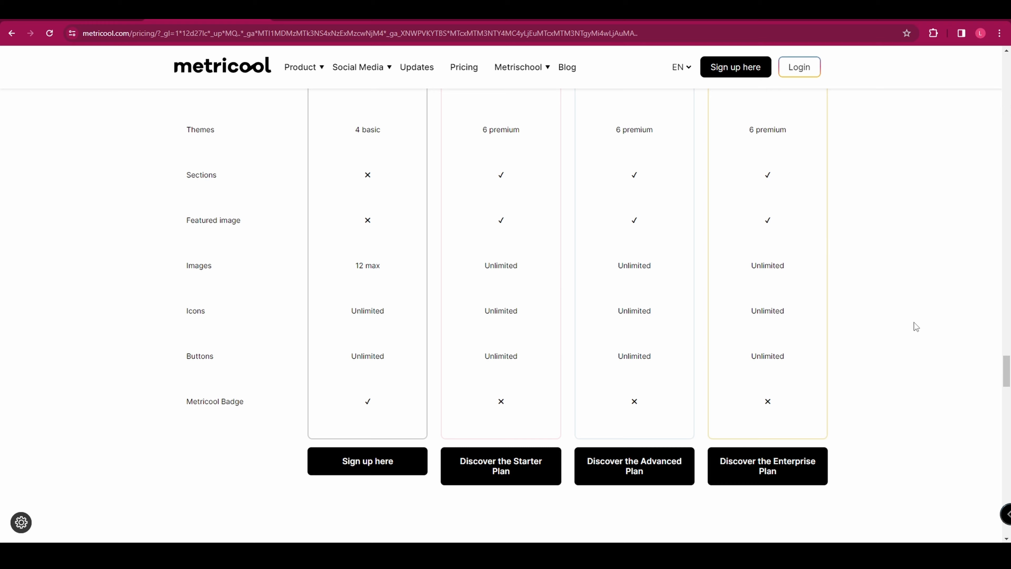
# Step: Return to the Metricool homepage to reach the feature list with the content approval preview
pyautogui.click(303, 68)
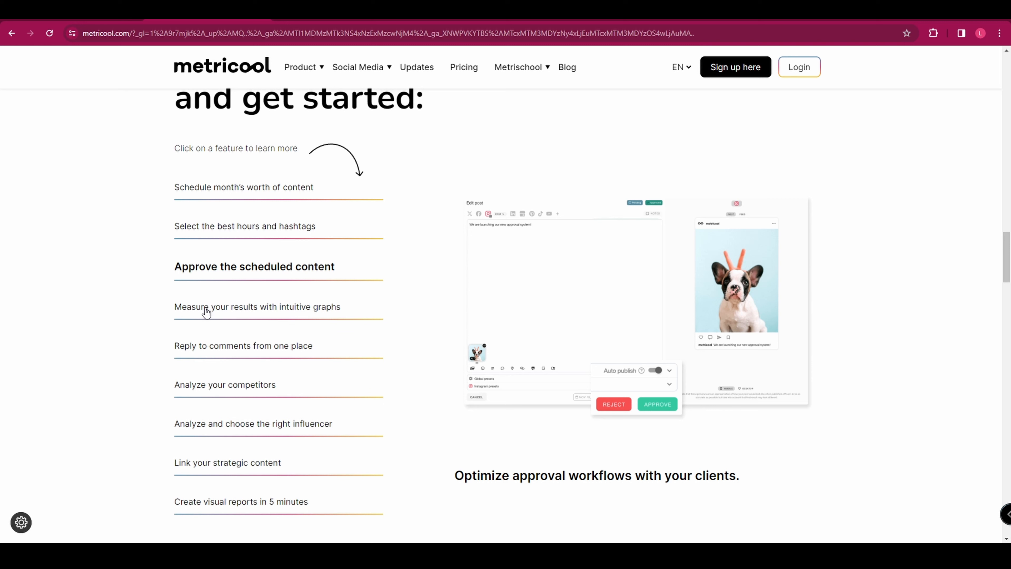
# Step: Select 'Link your strategic content' to show the SmartLinks traffic preview
pyautogui.click(227, 462)
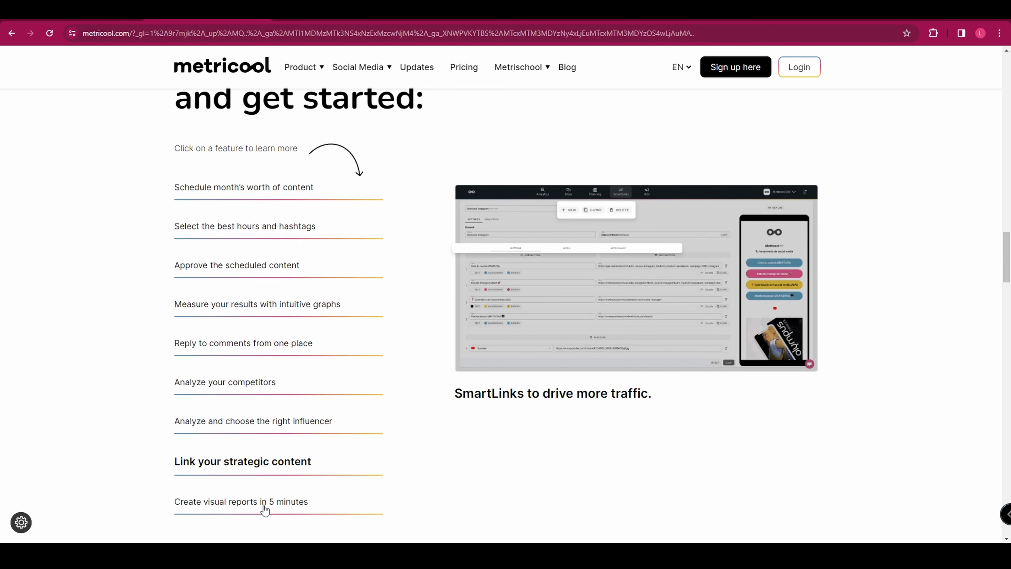